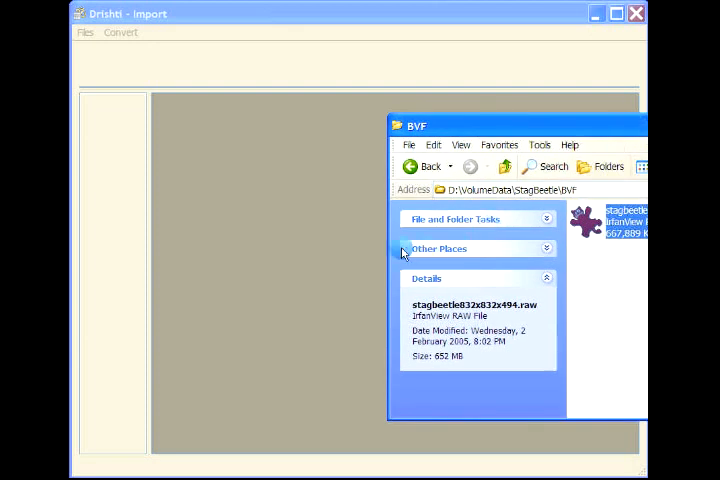
# Step: Import the stag beetle .raw file as RAW, unsigned short, grid size 494 832 832
pyautogui.moveTo(452, 124); pyautogui.dragTo(452, 246)
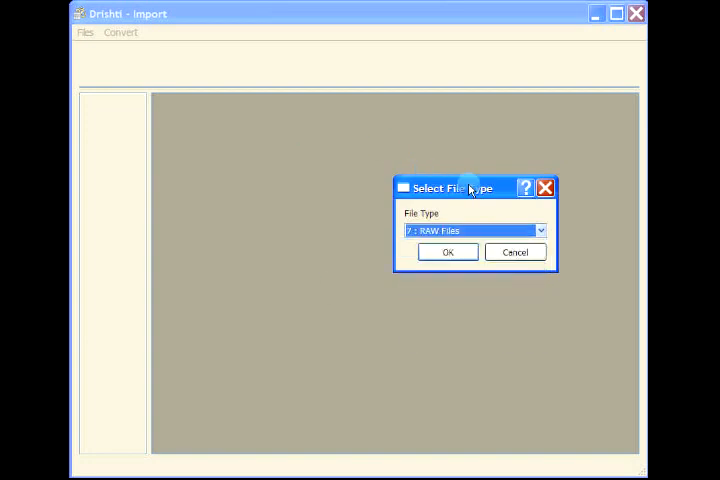
pyautogui.click(447, 252)
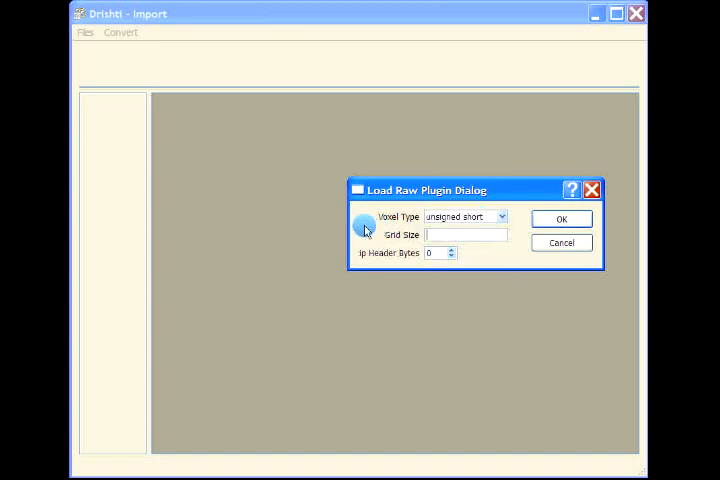
pyautogui.write('48')
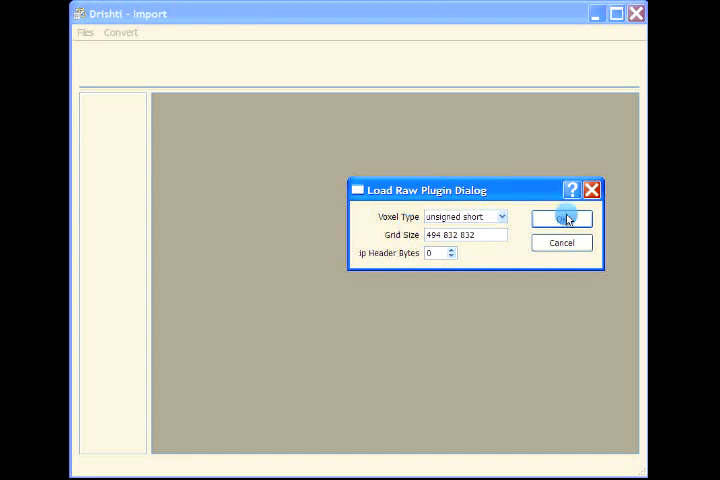
pyautogui.click(562, 218)
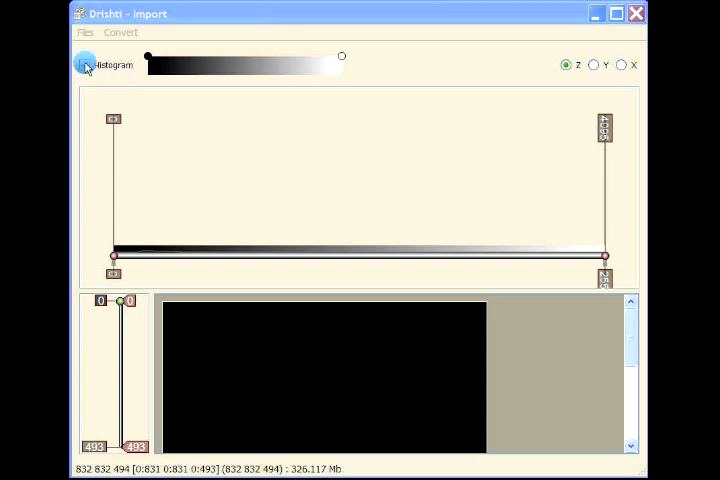
# Step: Hide the histogram, browse to slice 254, and bring up the Save processed volume dialog
pyautogui.click(85, 64)
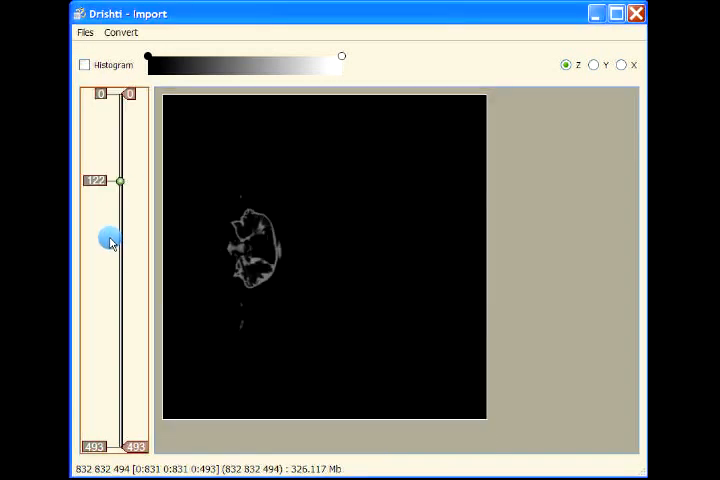
pyautogui.moveTo(118, 181); pyautogui.dragTo(118, 190)
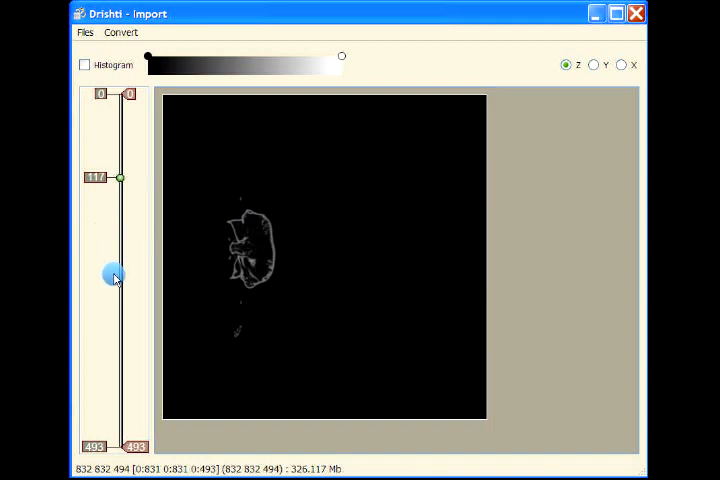
pyautogui.moveTo(115, 177); pyautogui.dragTo(115, 275)
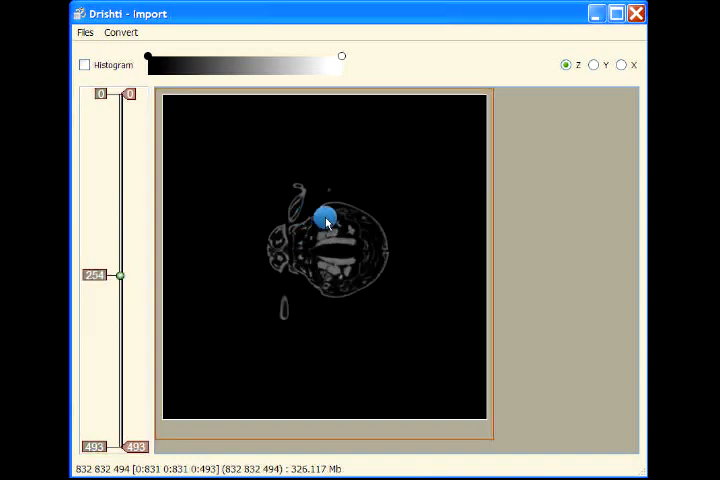
pyautogui.click(86, 32)
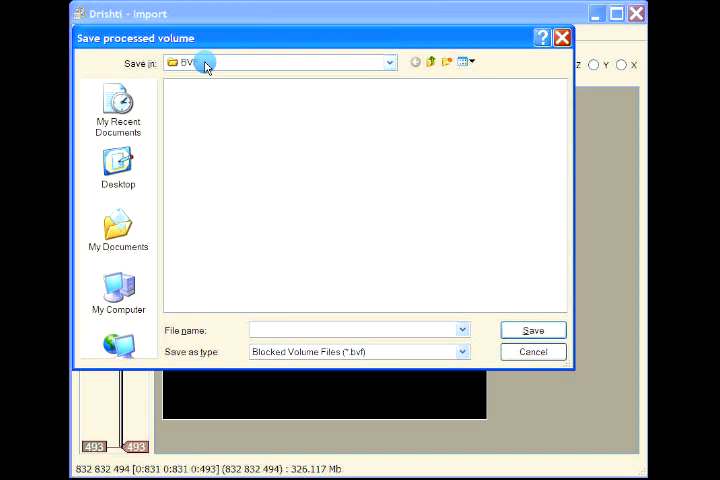
# Step: Save the volume as 'stagbeetle' with No subsampling and dismiss the Done message
pyautogui.write('stagbeetlw')
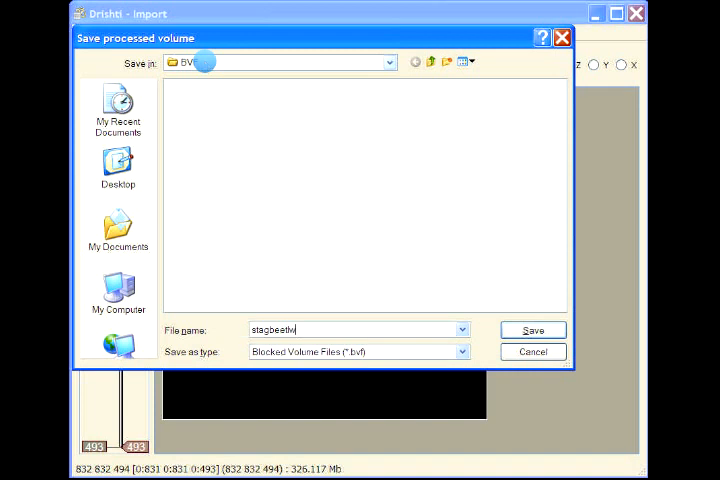
pyautogui.click(533, 330)
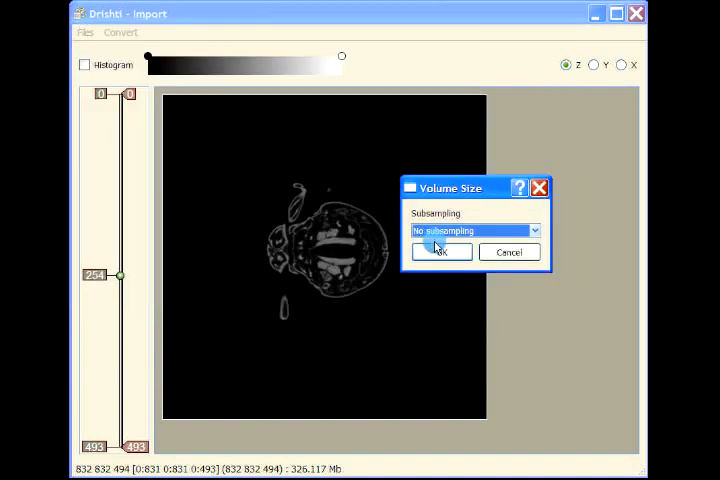
pyautogui.click(441, 252)
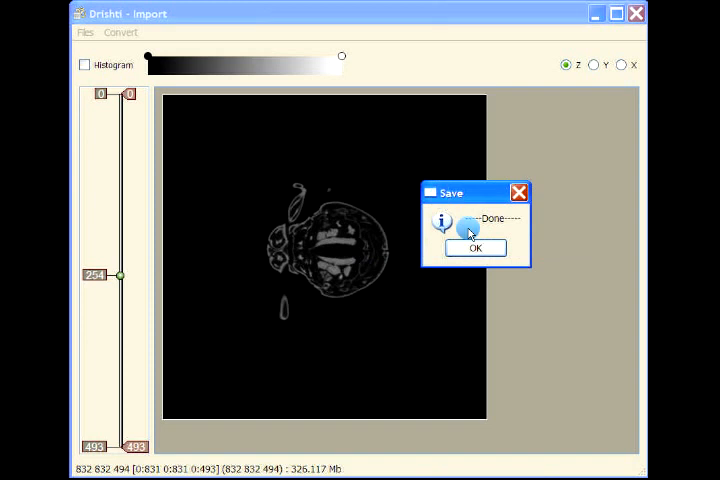
pyautogui.click(474, 248)
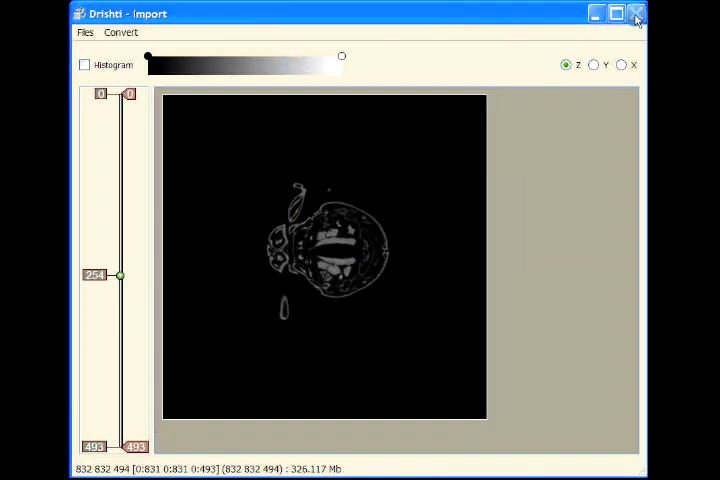
# Step: Close Drishti Import
pyautogui.click(633, 16)
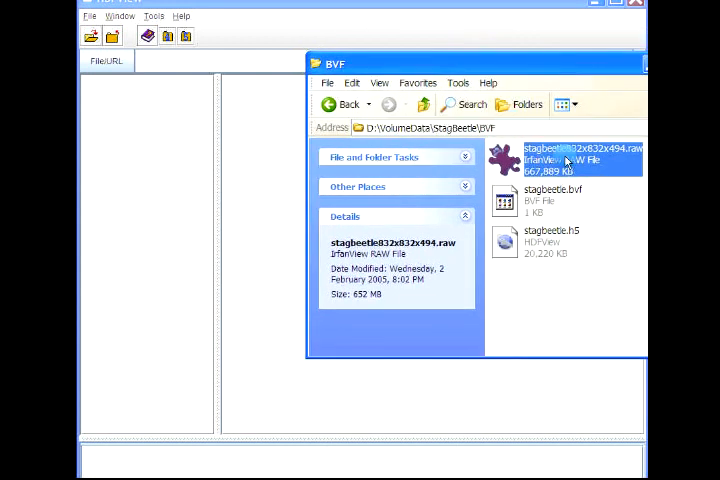
pyautogui.moveTo(548, 192)
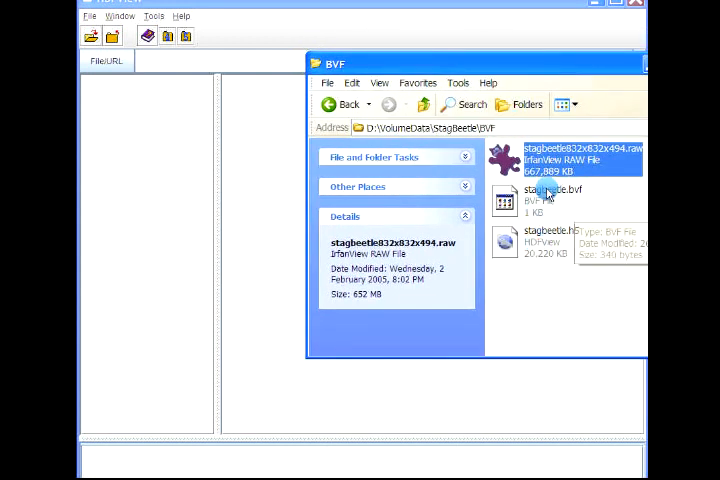
pyautogui.moveTo(582, 205)
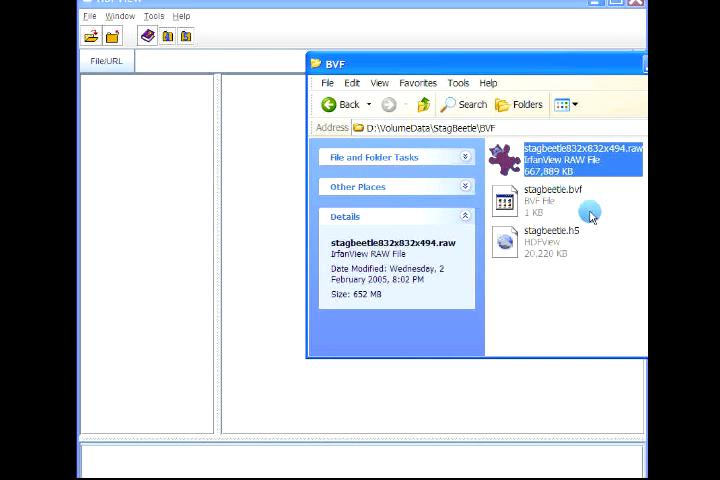
pyautogui.moveTo(592, 260)
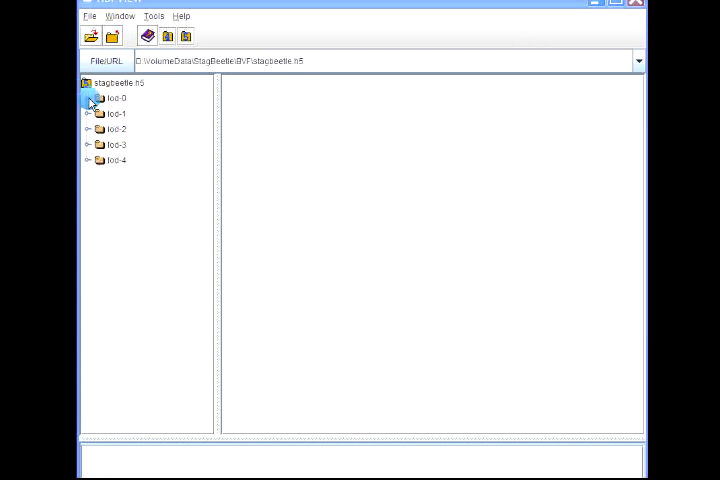
# Step: Expand the lod-0 through lod-4 groups in the stagbeetle.h5 tree
pyautogui.click(91, 101)
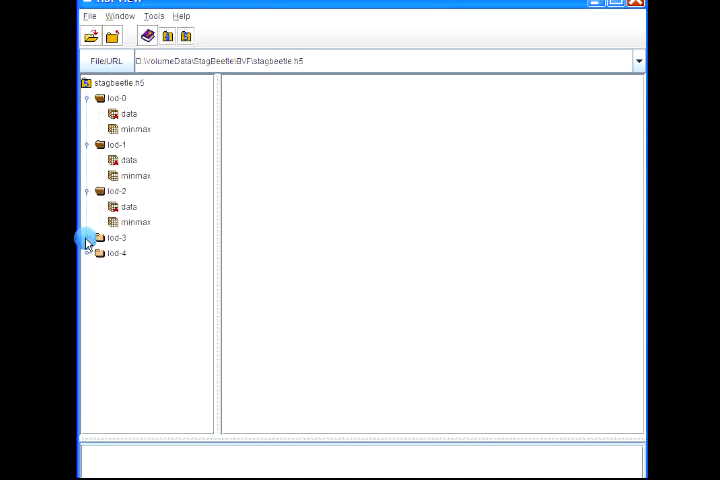
pyautogui.click(91, 238)
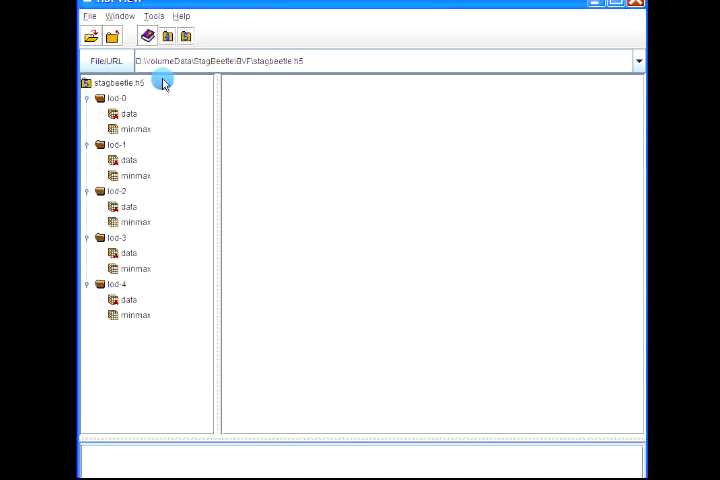
pyautogui.moveTo(160, 140)
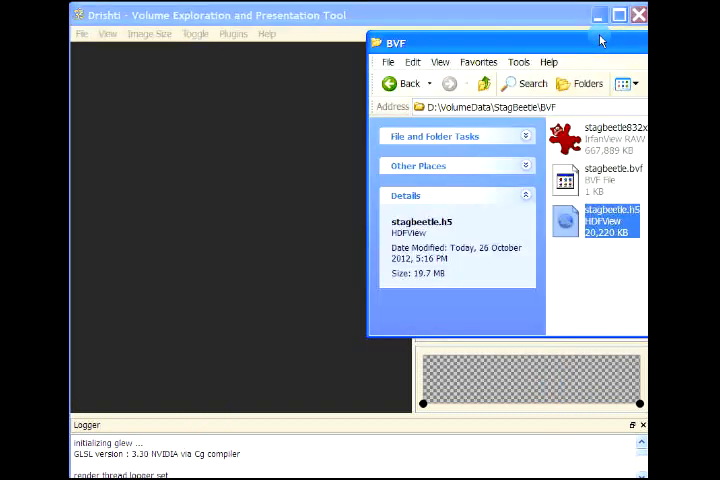
pyautogui.moveTo(583, 184)
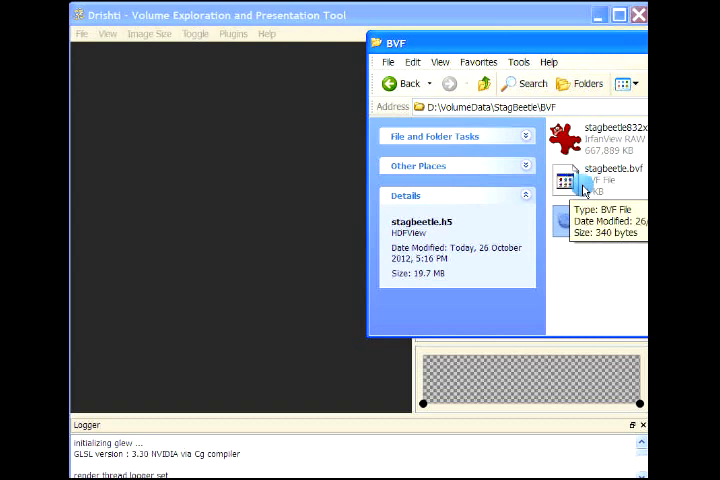
pyautogui.click(600, 218)
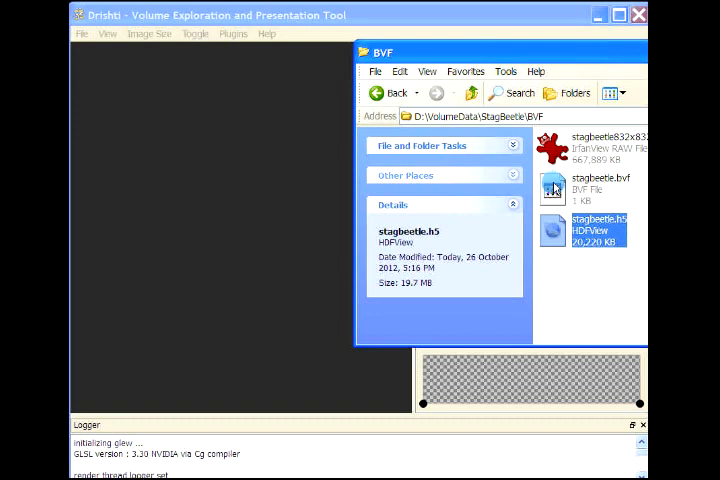
# Step: Load the stagbeetle blocked volume and rotate it until the beetle faces forward
pyautogui.click(596, 186)
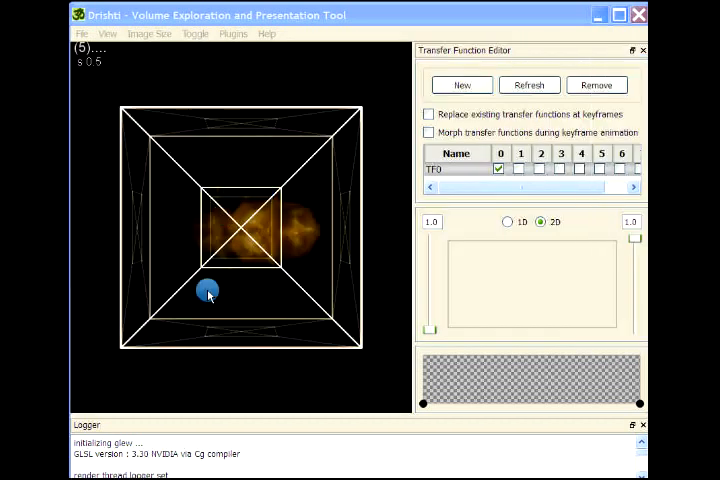
pyautogui.moveTo(208, 291); pyautogui.dragTo(308, 117)
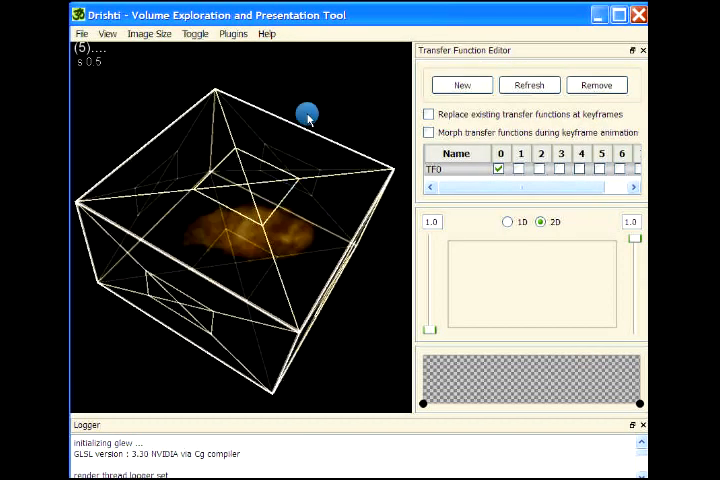
pyautogui.moveTo(308, 116); pyautogui.dragTo(291, 362)
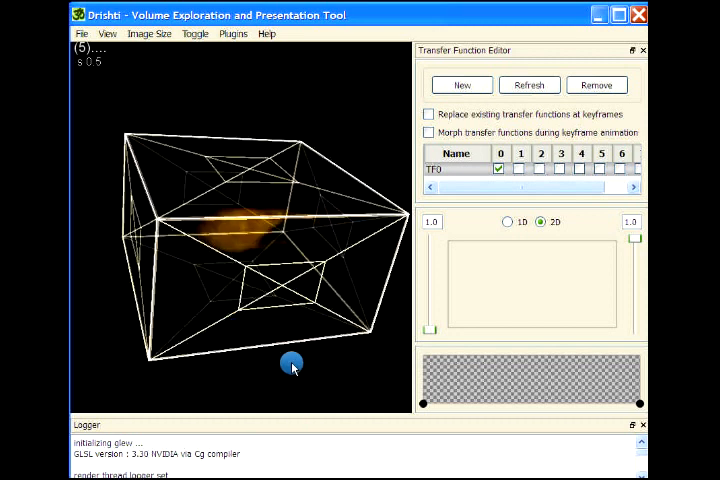
pyautogui.moveTo(290, 362); pyautogui.dragTo(367, 232)
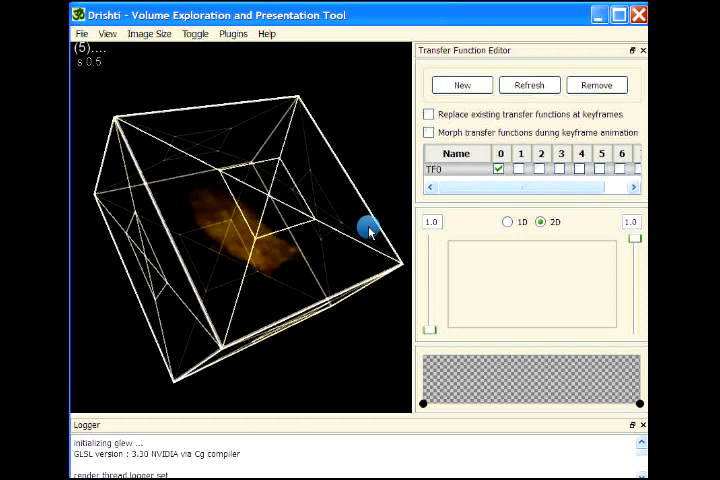
pyautogui.moveTo(368, 228); pyautogui.dragTo(290, 367)
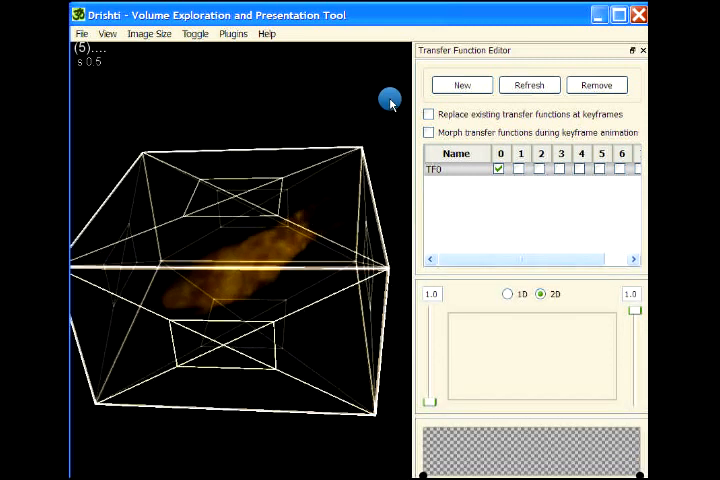
pyautogui.moveTo(390, 100); pyautogui.dragTo(315, 425)
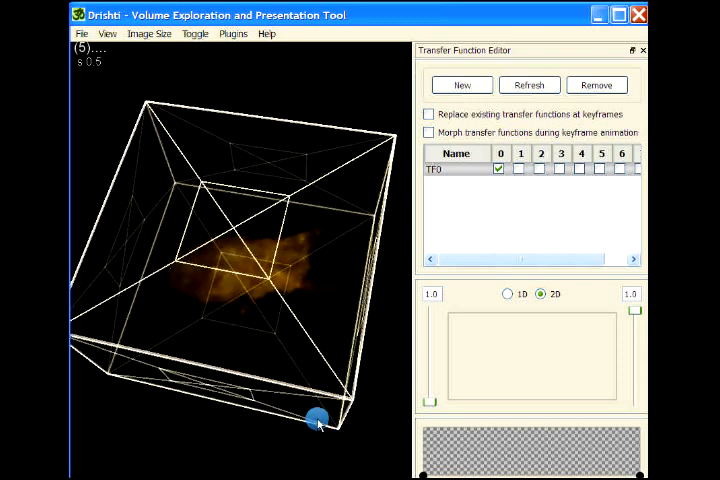
pyautogui.moveTo(315, 420); pyautogui.dragTo(262, 380)
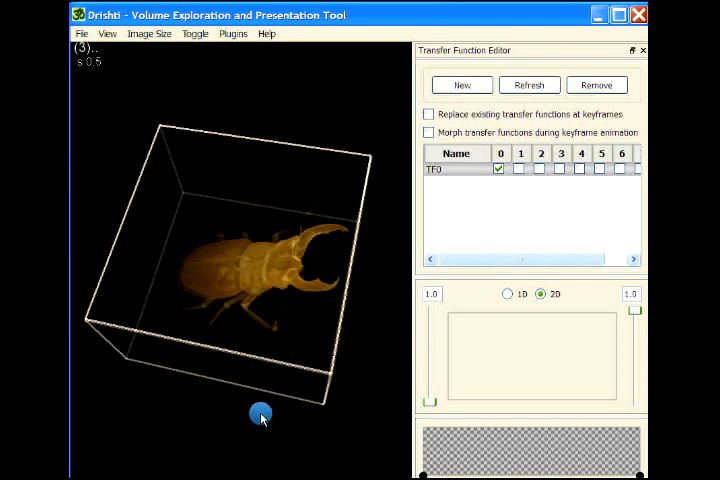
pyautogui.moveTo(260, 413); pyautogui.dragTo(246, 391)
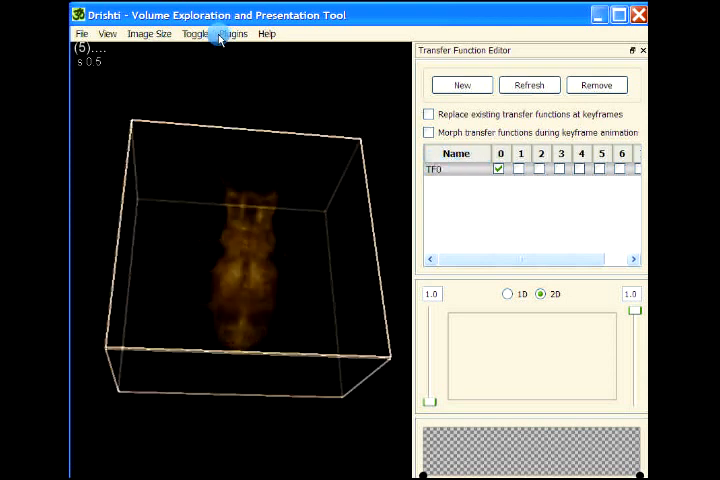
# Step: Switch the viewer to high-resolution rendering and rotate the beetle
pyautogui.click(201, 36)
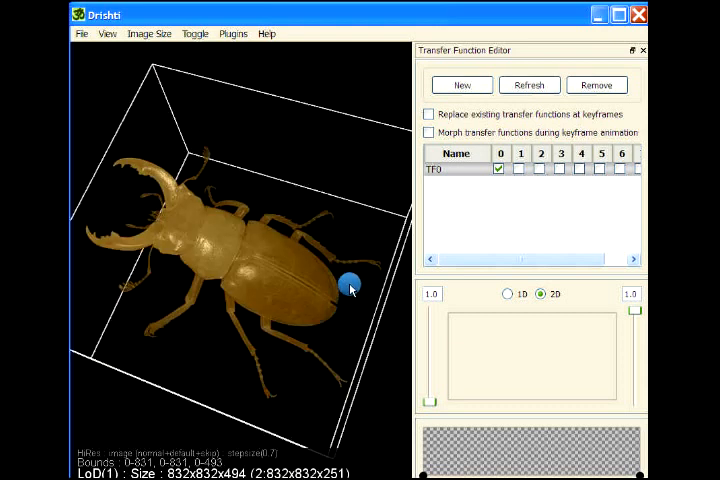
pyautogui.moveTo(350, 288); pyautogui.dragTo(267, 343)
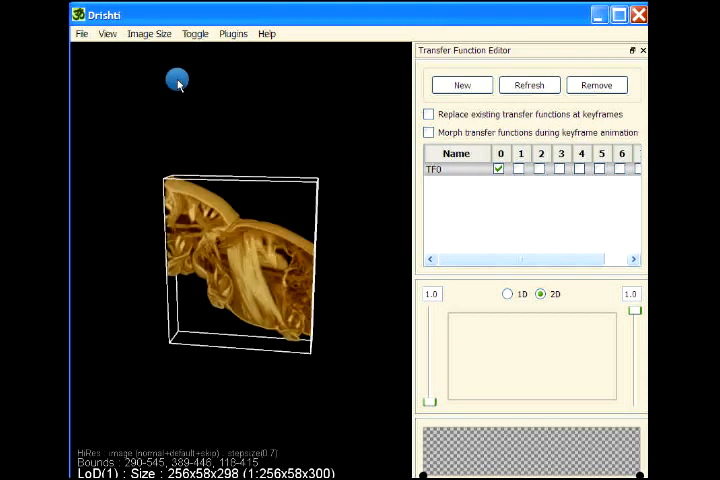
# Step: Set Render Style to Raycast and turn the sub-volume slightly
pyautogui.click(196, 33)
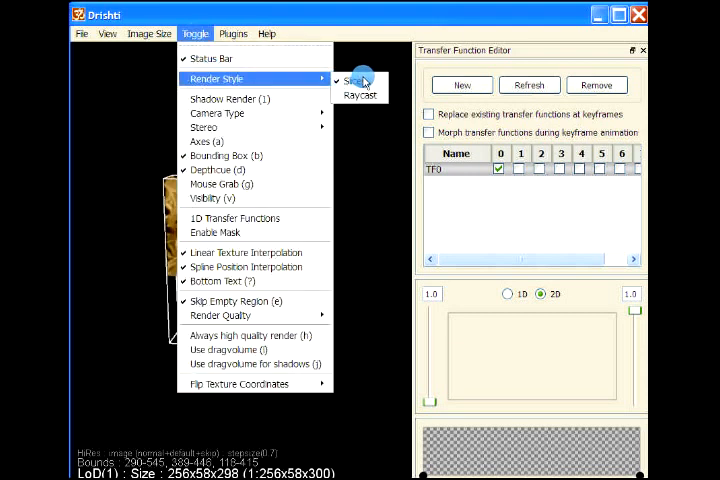
pyautogui.click(354, 80)
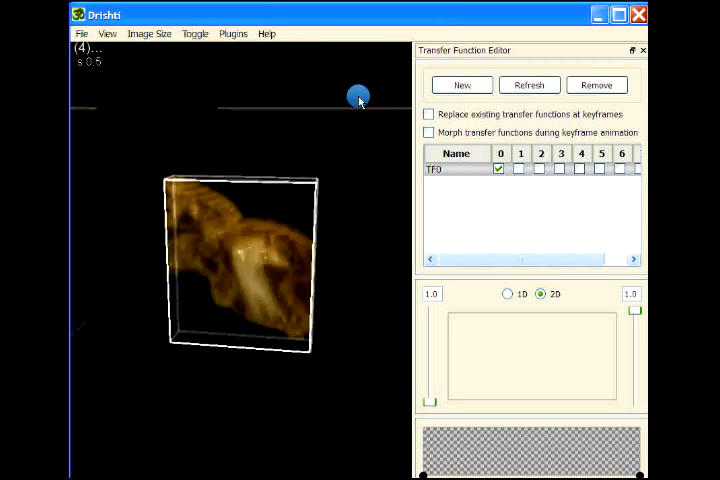
pyautogui.moveTo(358, 96); pyautogui.dragTo(306, 364)
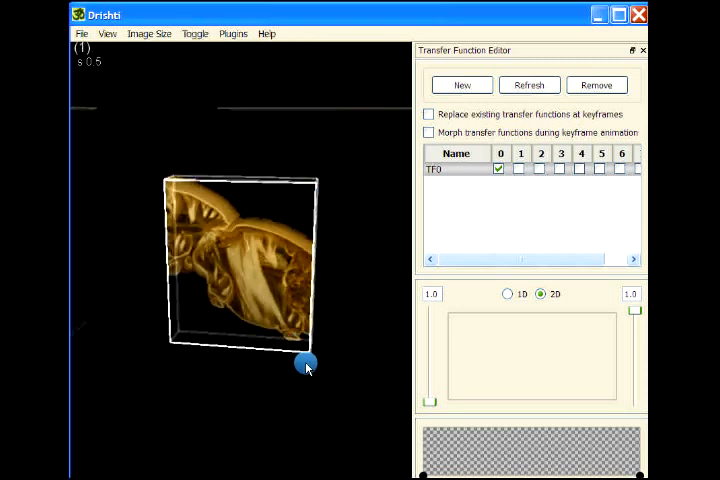
pyautogui.moveTo(305, 365); pyautogui.dragTo(228, 380)
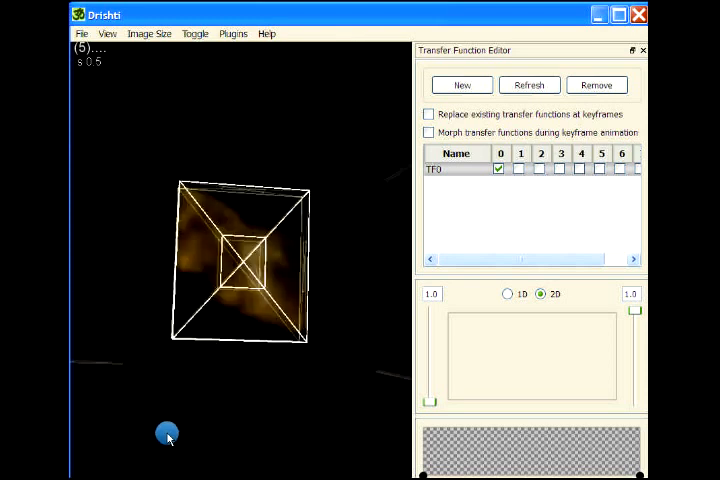
# Step: Drag the sub-volume box faces outward around the beetle, rotating the view between adjustments
pyautogui.moveTo(168, 437); pyautogui.dragTo(133, 398)
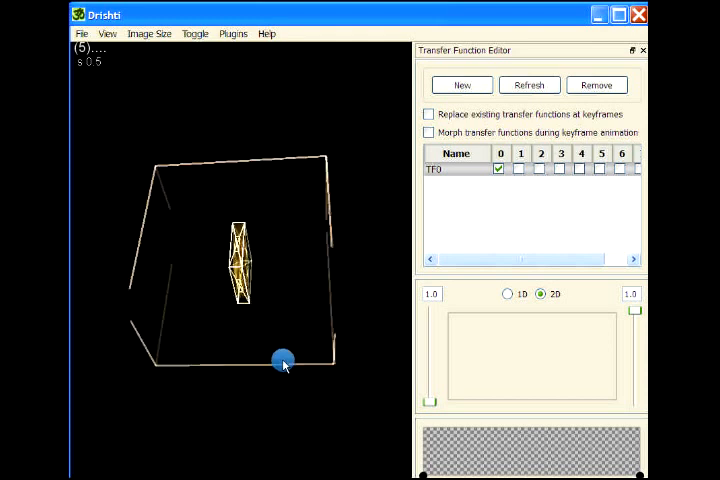
pyautogui.moveTo(283, 362); pyautogui.dragTo(110, 277)
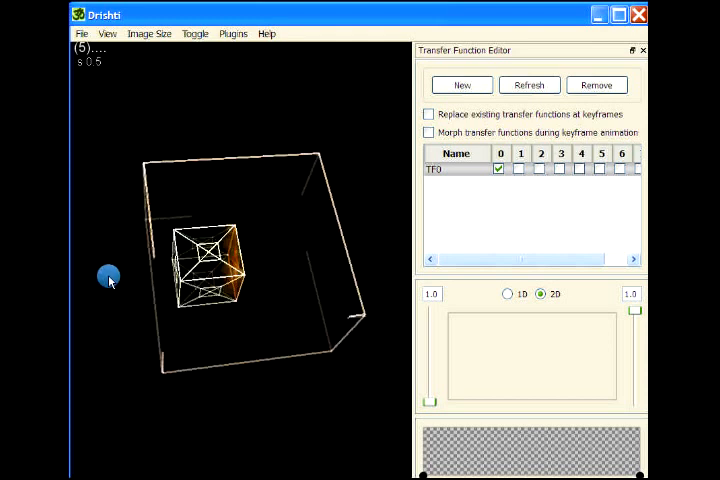
pyautogui.moveTo(110, 278); pyautogui.dragTo(263, 420)
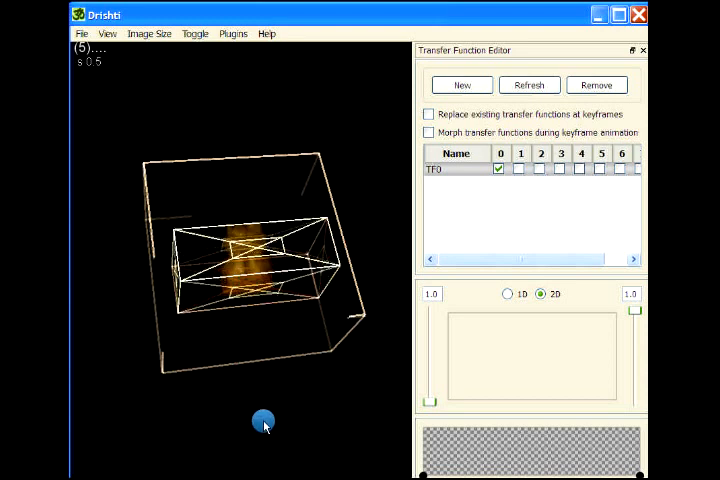
pyautogui.moveTo(263, 420); pyautogui.dragTo(291, 137)
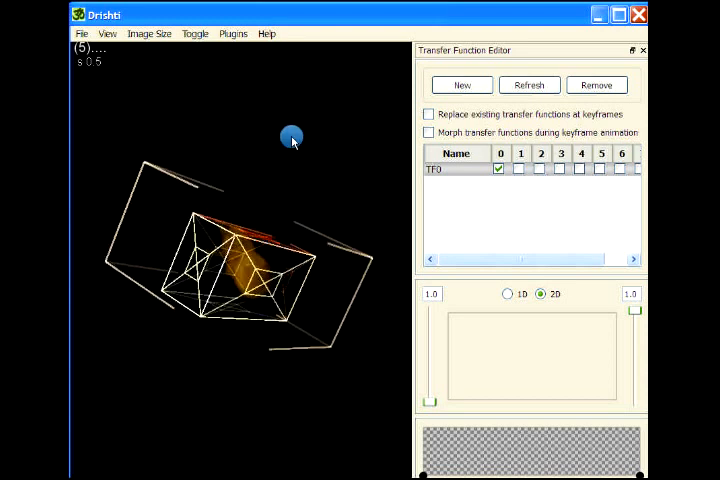
pyautogui.moveTo(290, 137); pyautogui.dragTo(336, 407)
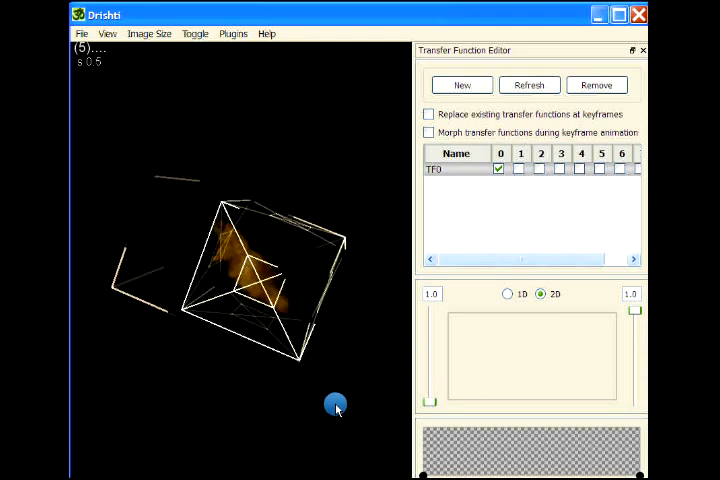
pyautogui.moveTo(335, 405); pyautogui.dragTo(223, 335)
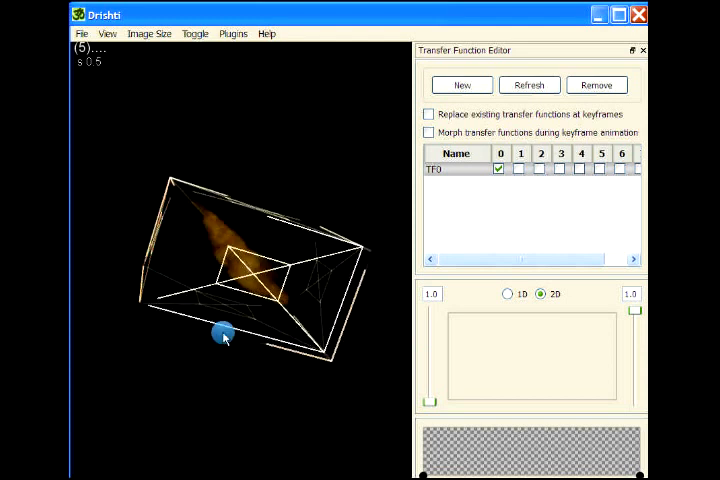
pyautogui.moveTo(223, 337); pyautogui.dragTo(245, 375)
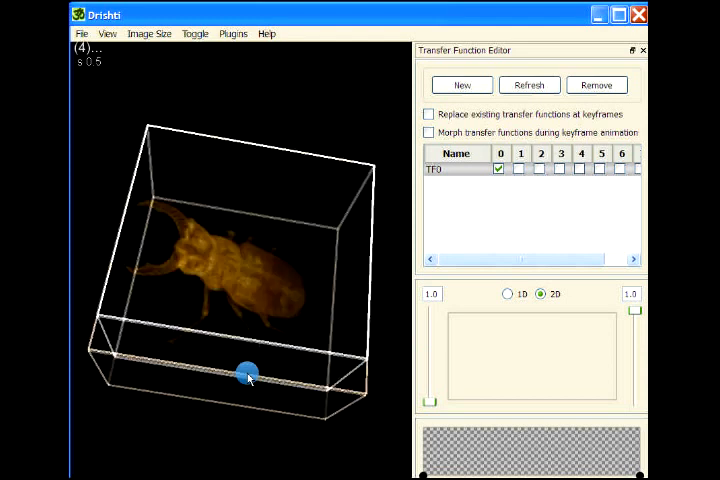
pyautogui.moveTo(245, 378); pyautogui.dragTo(272, 295)
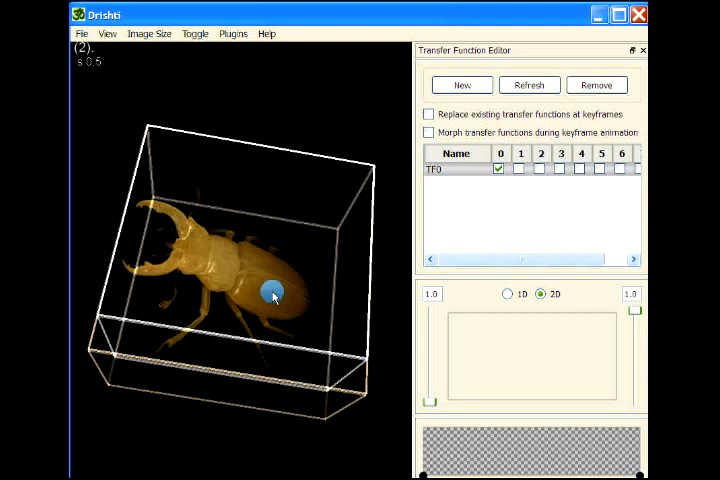
pyautogui.moveTo(272, 295); pyautogui.dragTo(272, 405)
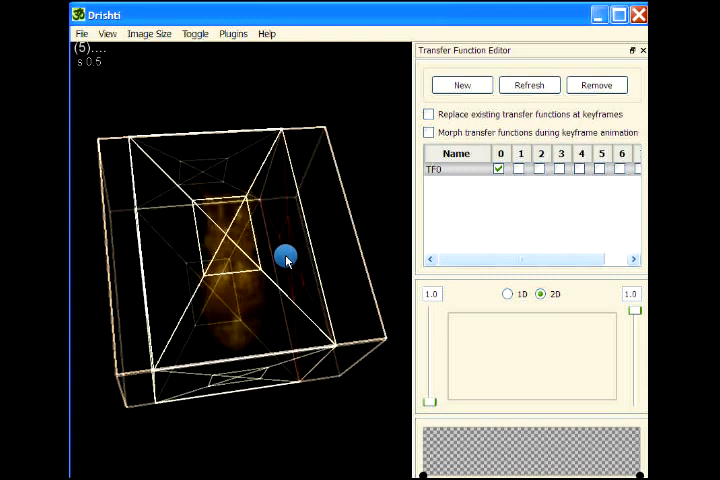
# Step: Rotate the view and pull the selection's left face inward
pyautogui.moveTo(287, 260); pyautogui.dragTo(160, 275)
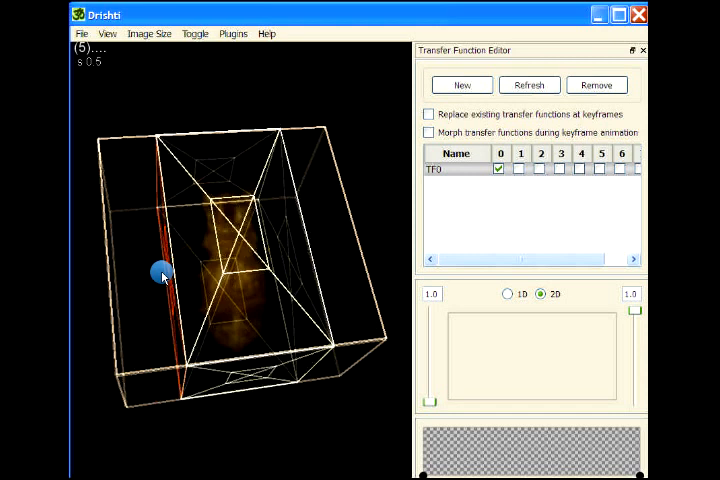
pyautogui.moveTo(160, 275); pyautogui.dragTo(307, 441)
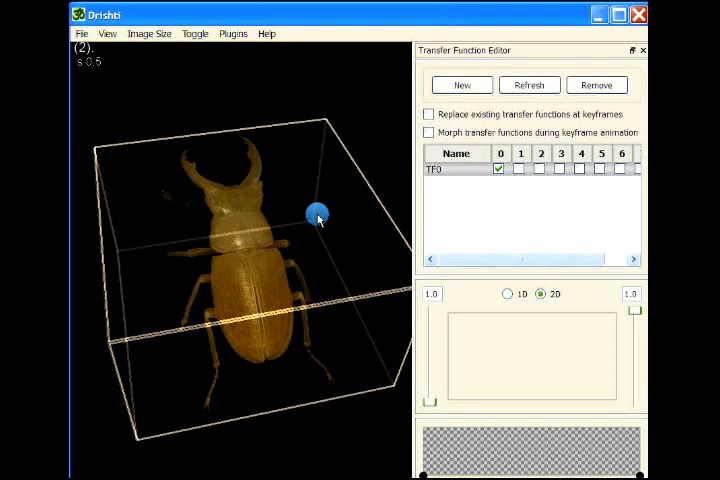
# Step: Orbit the stag beetle through side, back and top views in the 3D viewer
pyautogui.moveTo(315, 215); pyautogui.dragTo(310, 207)
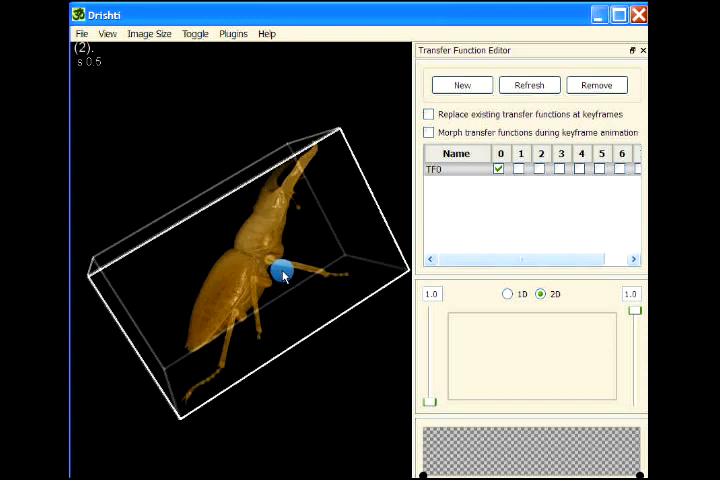
pyautogui.moveTo(283, 278); pyautogui.dragTo(300, 378)
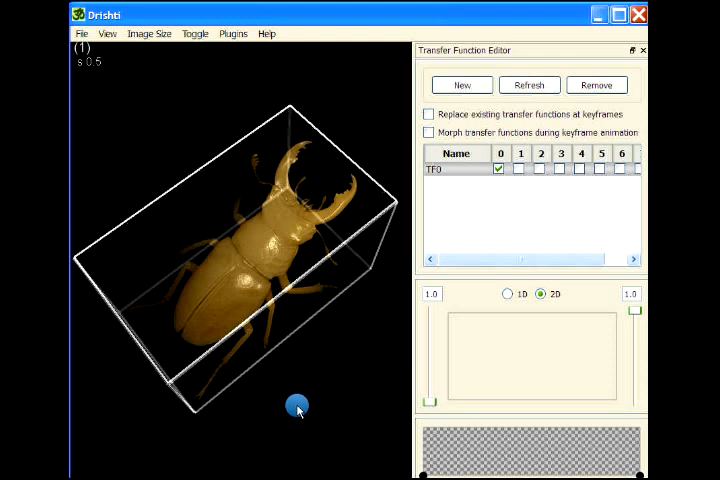
pyautogui.moveTo(296, 408); pyautogui.dragTo(313, 383)
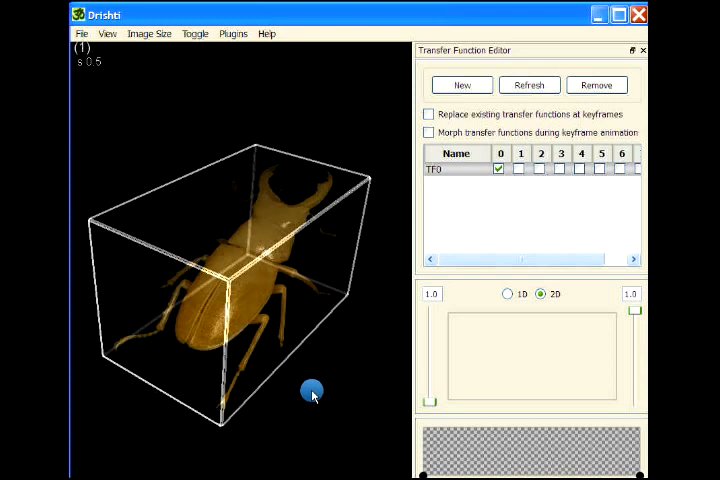
pyautogui.moveTo(312, 392); pyautogui.dragTo(262, 404)
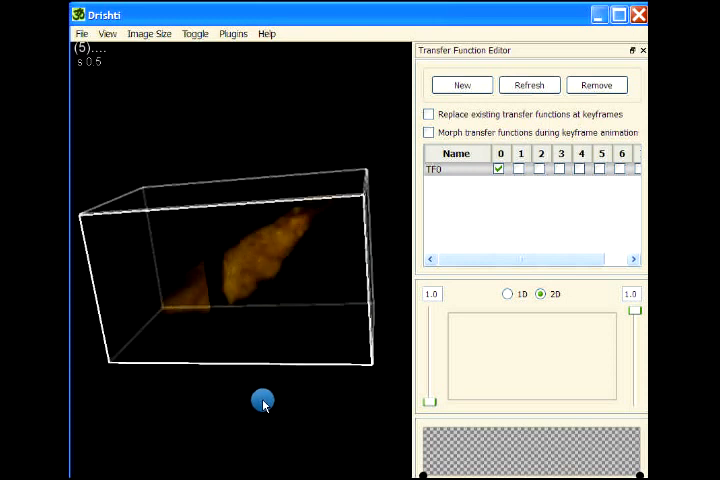
pyautogui.moveTo(263, 403); pyautogui.dragTo(197, 460)
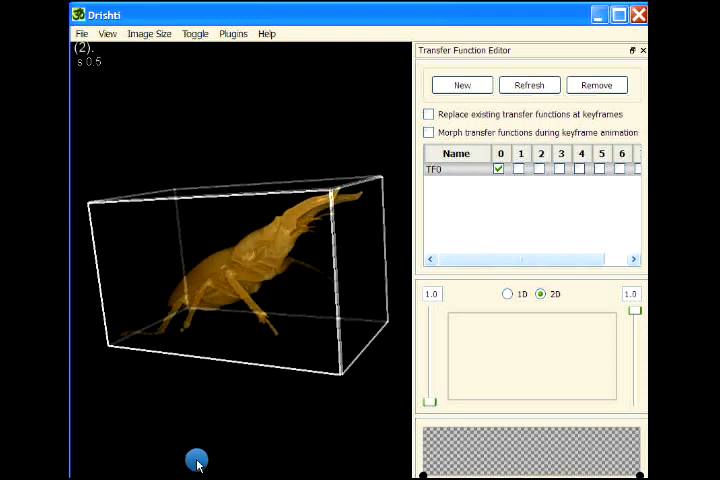
pyautogui.moveTo(197, 462); pyautogui.dragTo(307, 425)
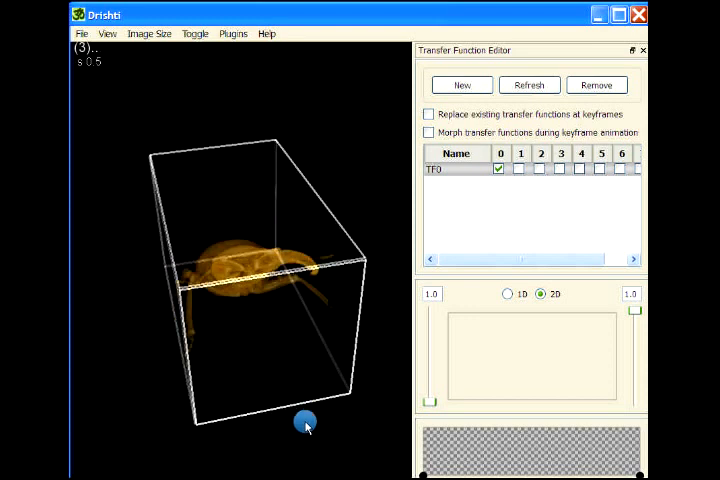